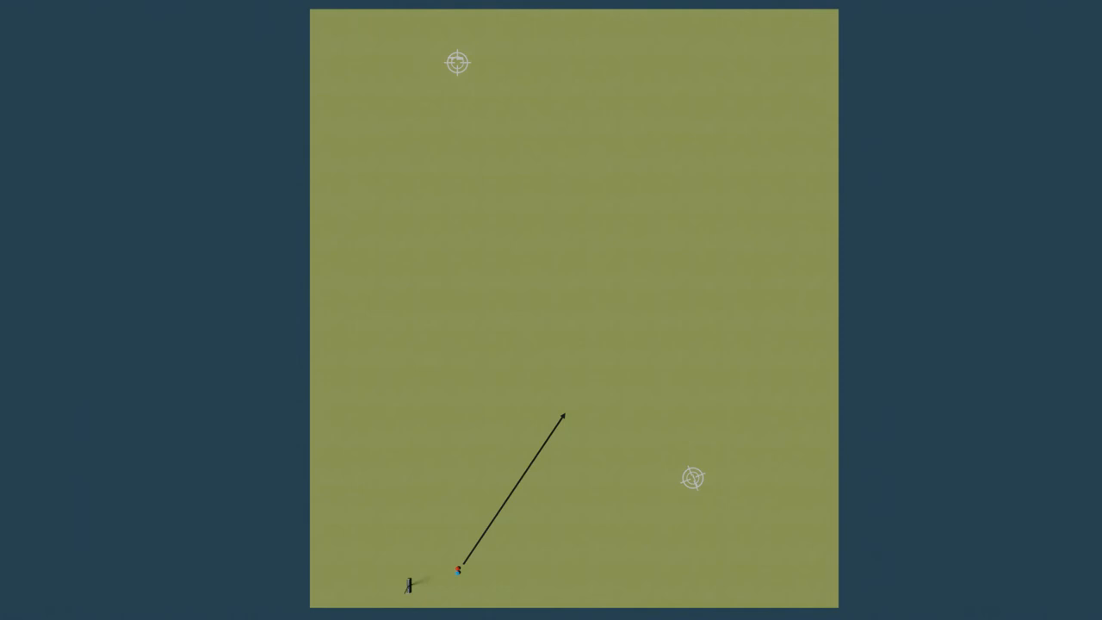
# Place the light grey X marker midway between the two target reticles near the scene centre
pyautogui.click(574, 270)
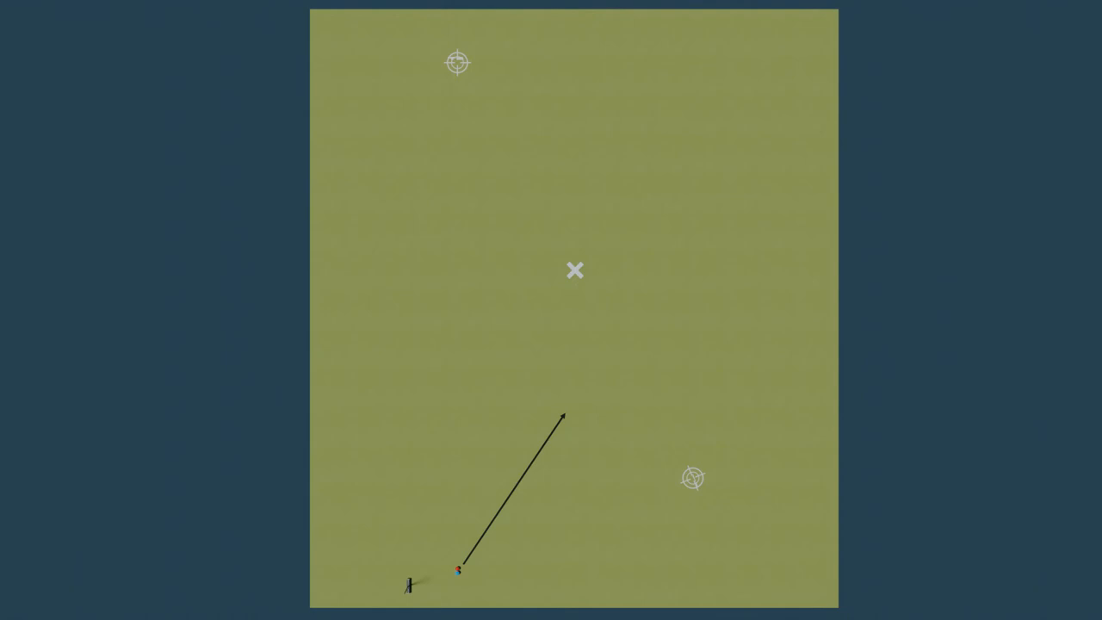